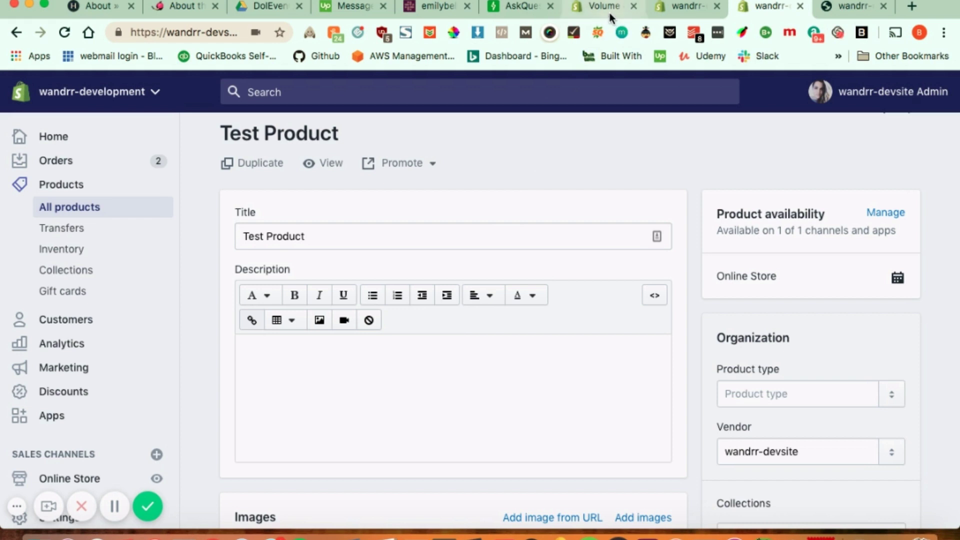
# Step: Bring up the Volume & Tiered Discounts app listing by HulkApps in the App Store
pyautogui.click(600, 6)
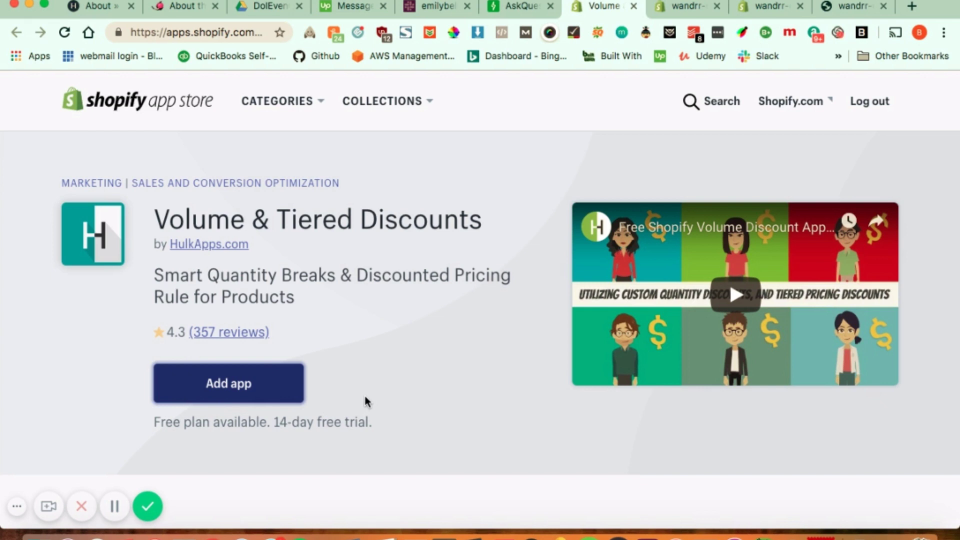
pyautogui.moveTo(478, 372)
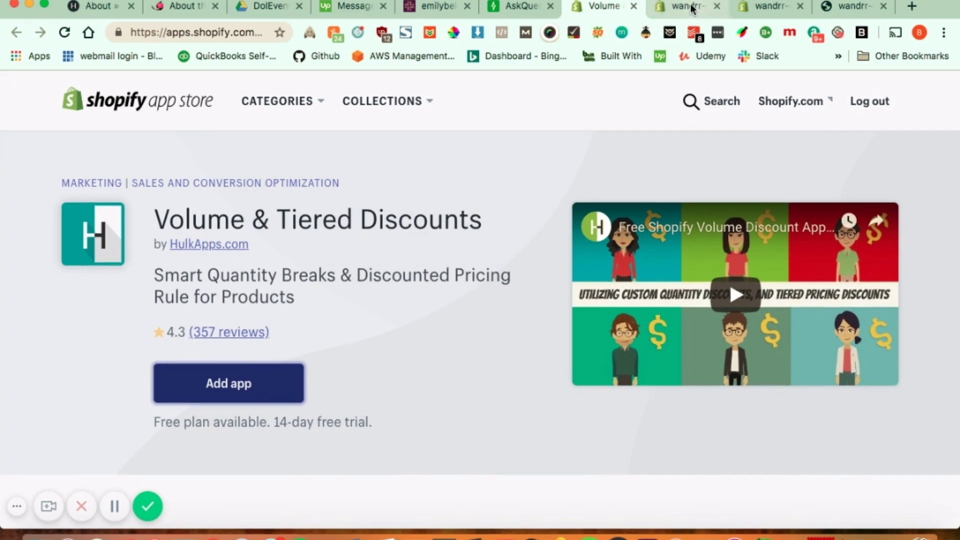
# Step: Replace the offer name '10%' with 'Volume Discount' and switch its status to active
pyautogui.click(684, 7)
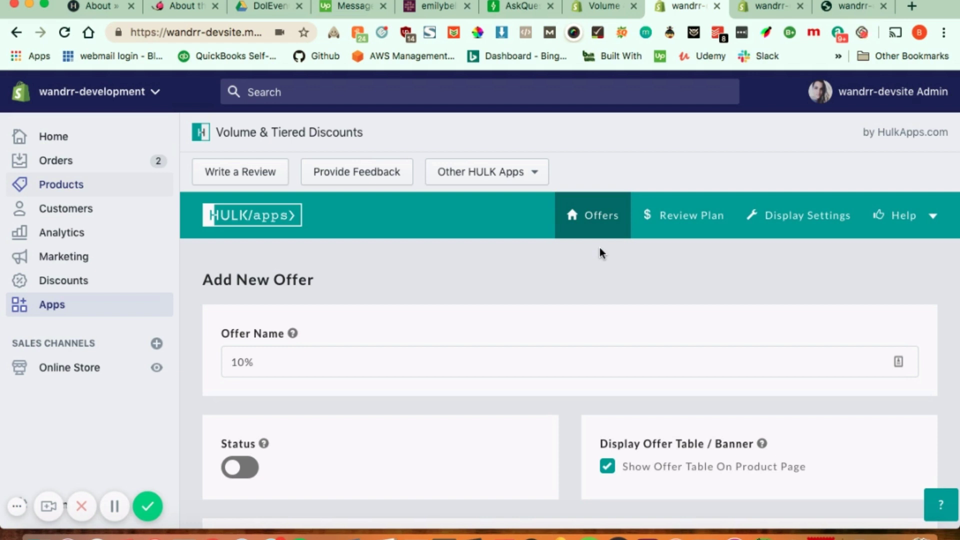
pyautogui.moveTo(299, 348)
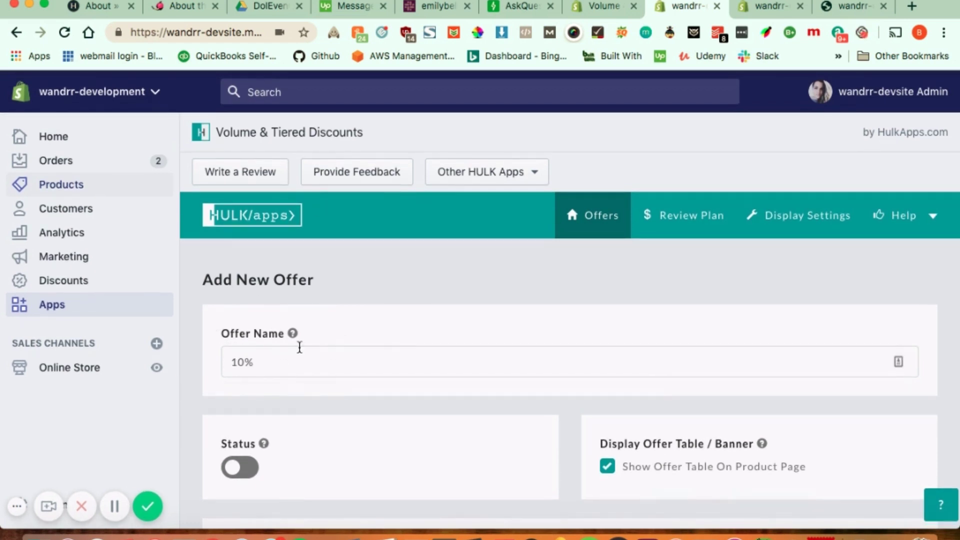
pyautogui.doubleClick(242, 362)
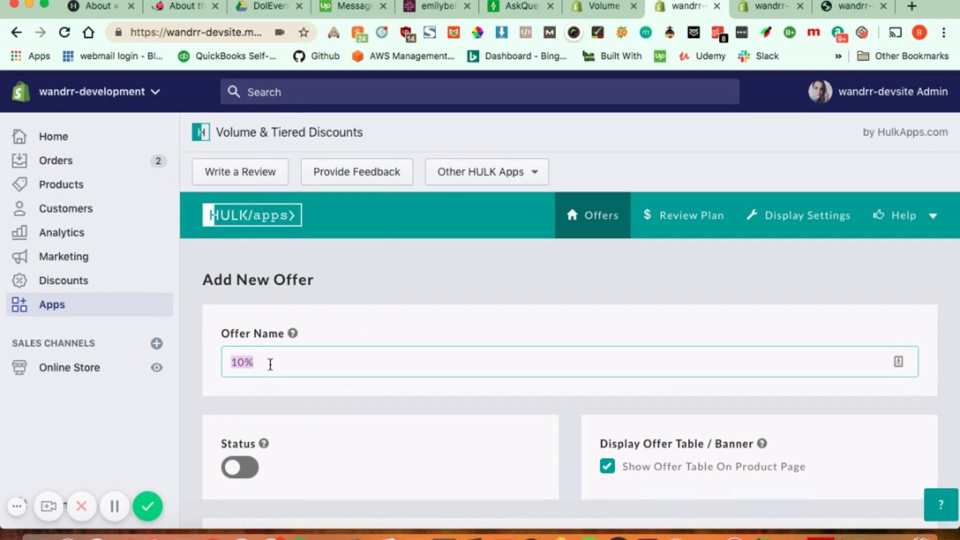
pyautogui.press('backspace')
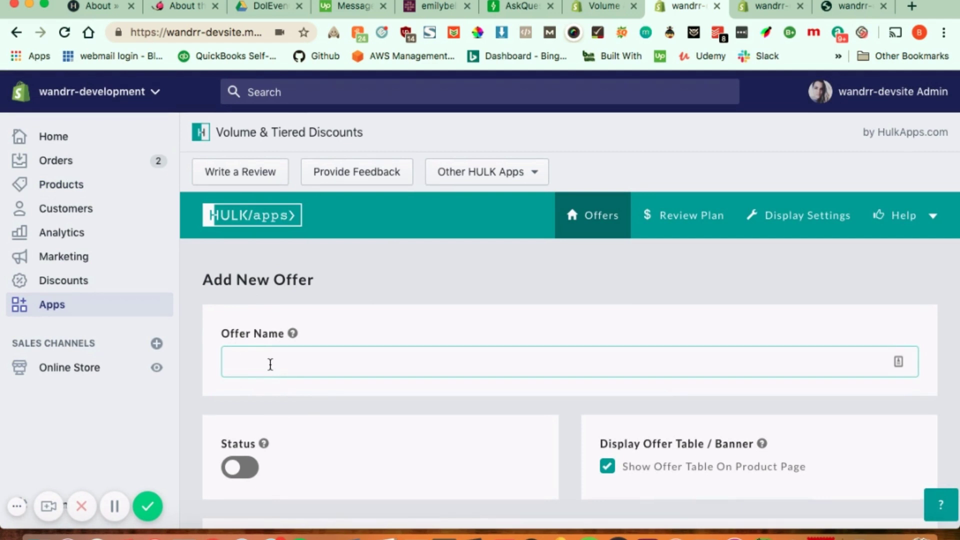
pyautogui.write('Volume Discon')
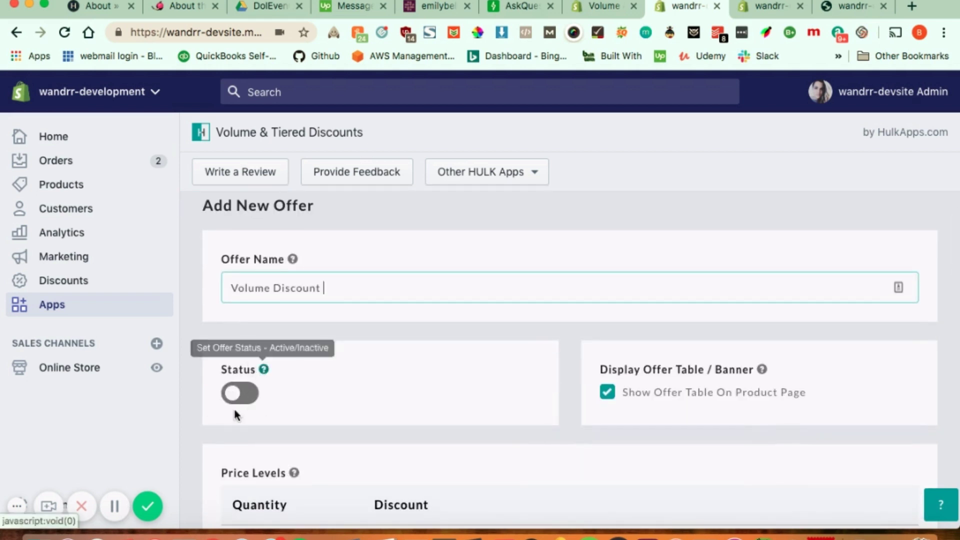
pyautogui.moveTo(237, 323)
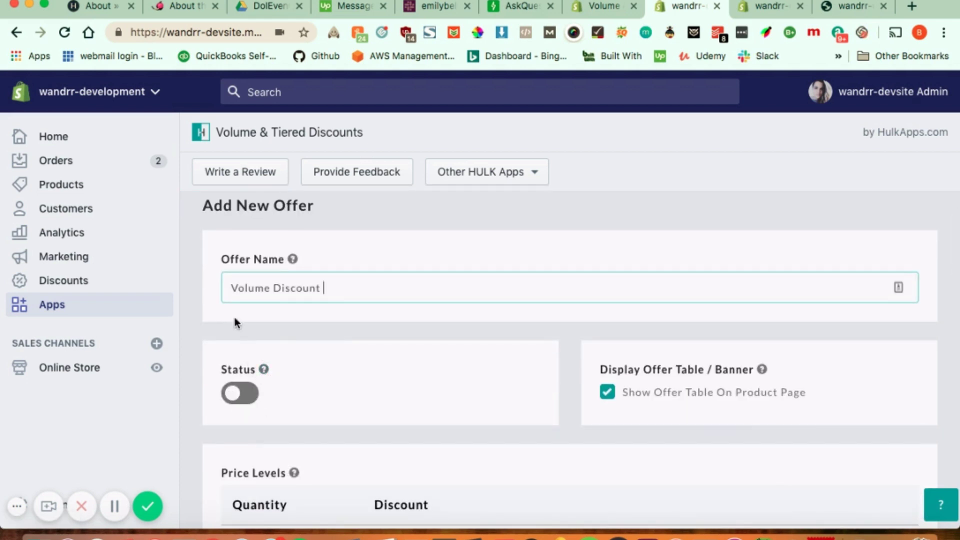
pyautogui.click(239, 392)
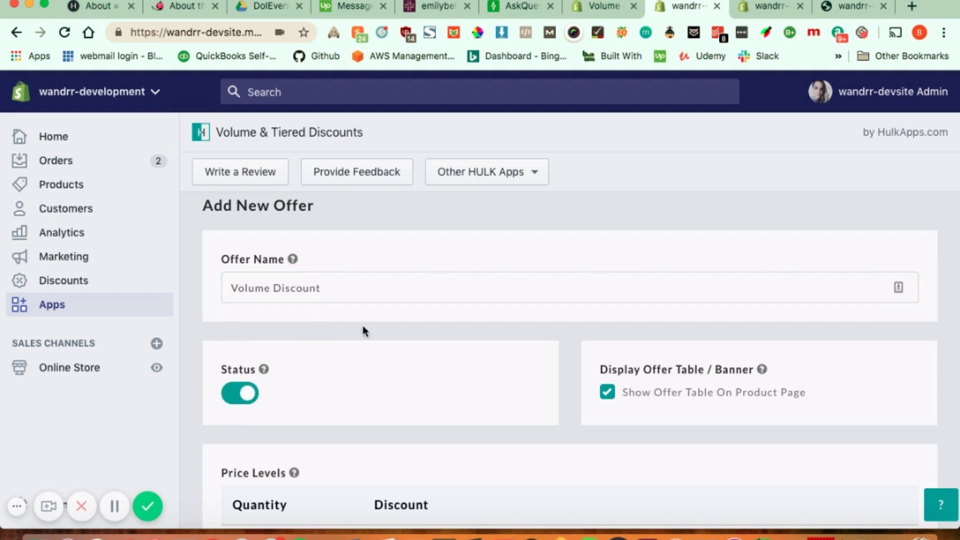
pyautogui.scroll(-3)
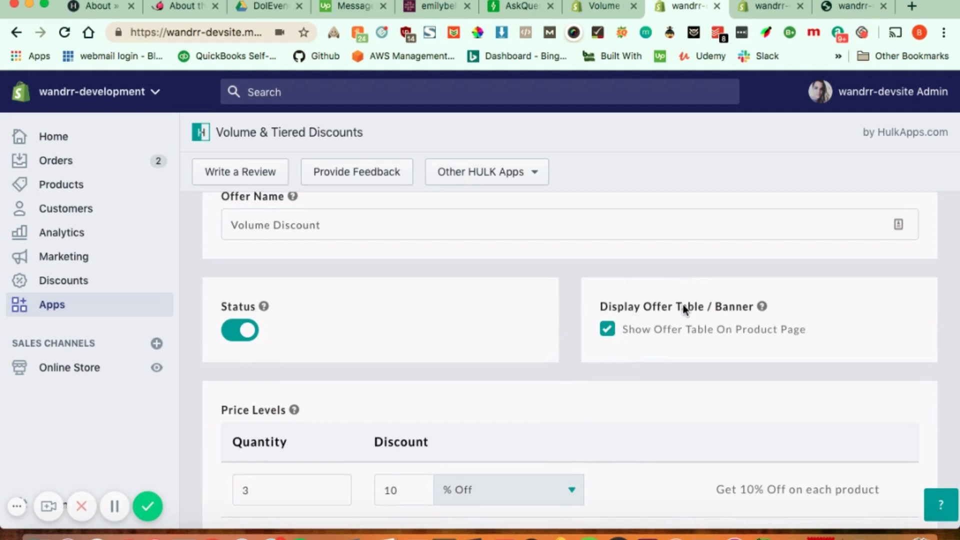
pyautogui.moveTo(762, 307)
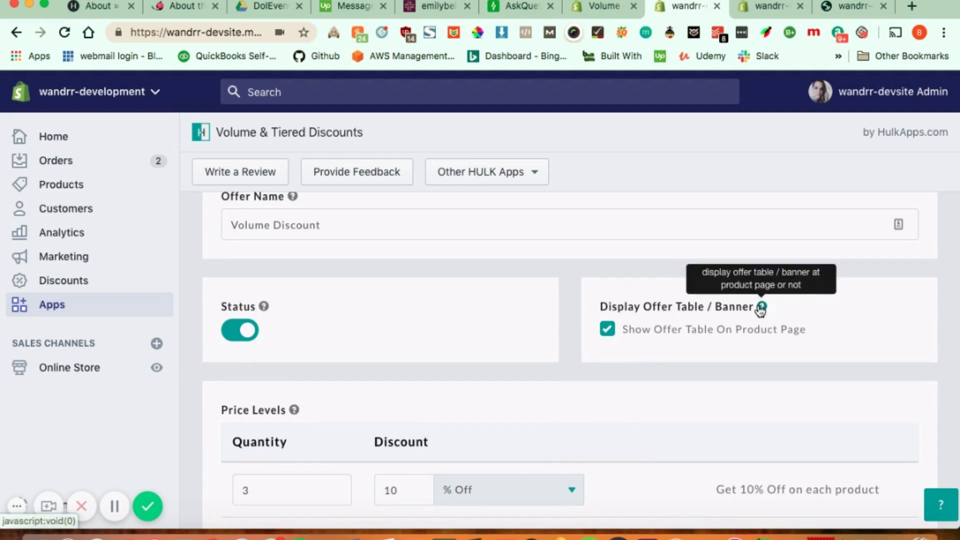
pyautogui.scroll(-3)
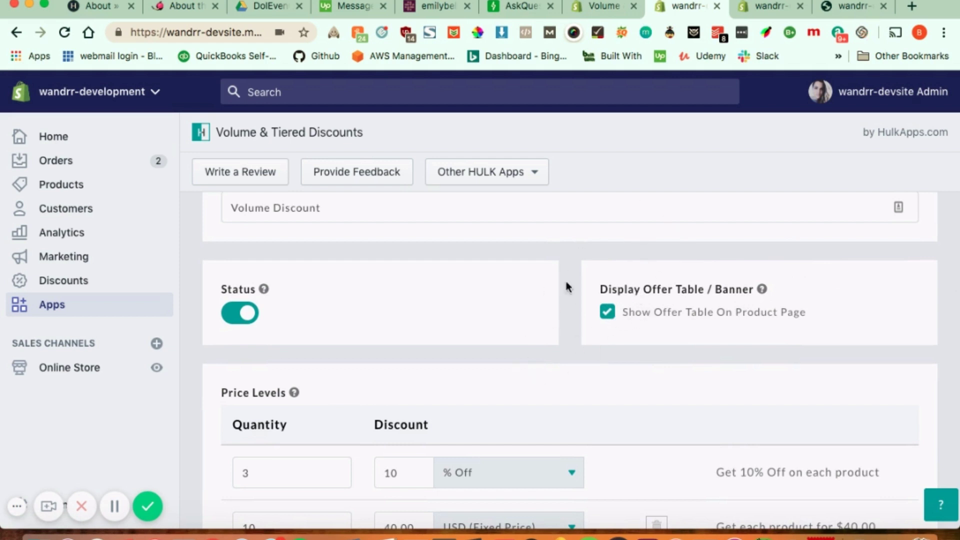
pyautogui.moveTo(587, 321)
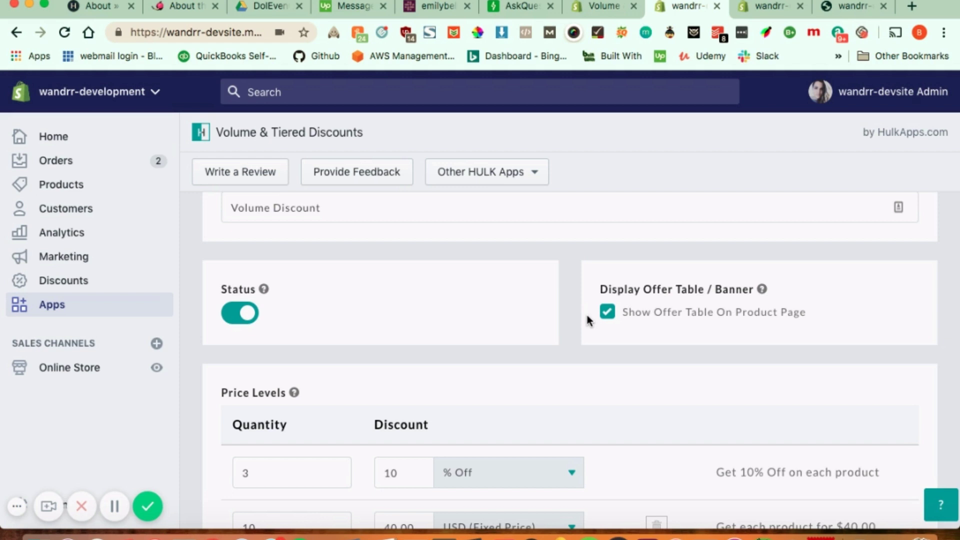
pyautogui.scroll(-3)
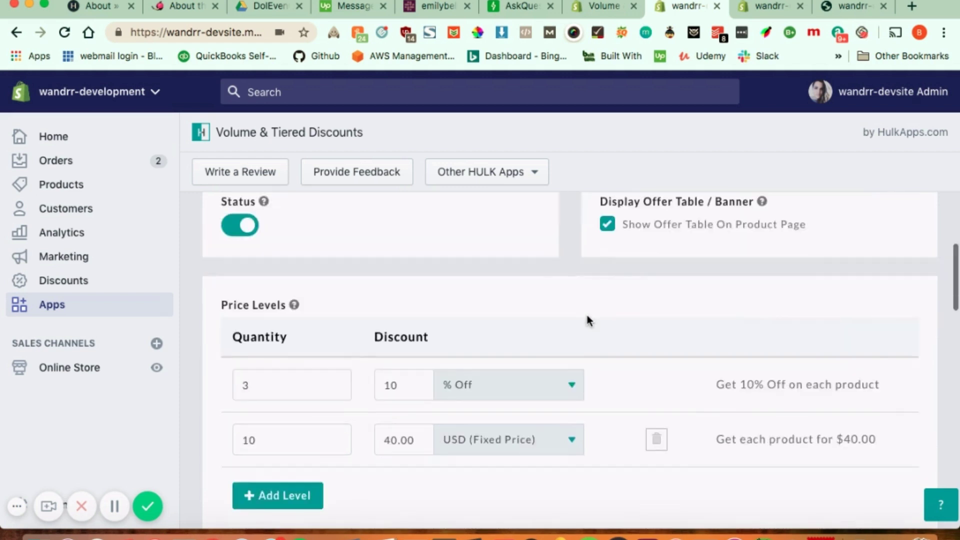
pyautogui.scroll(-3)
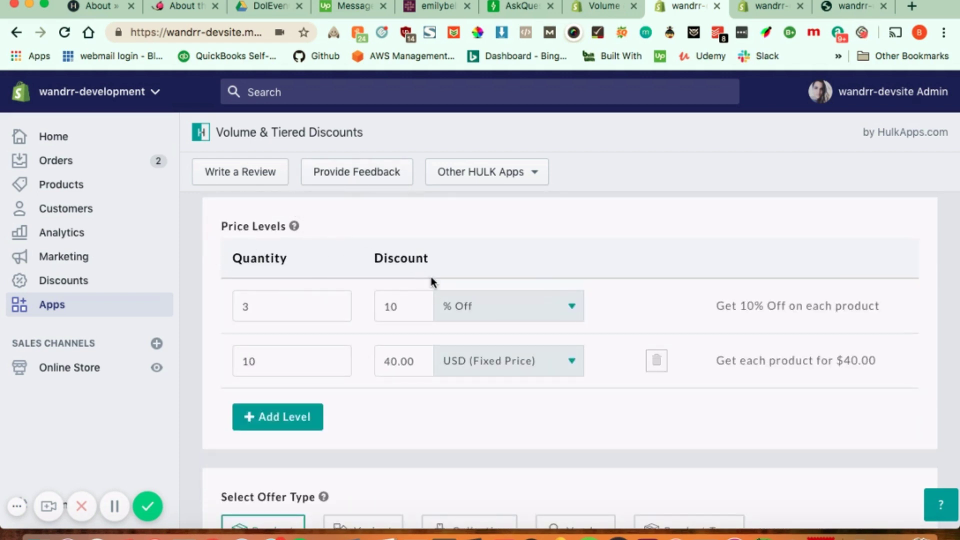
pyautogui.scroll(-3)
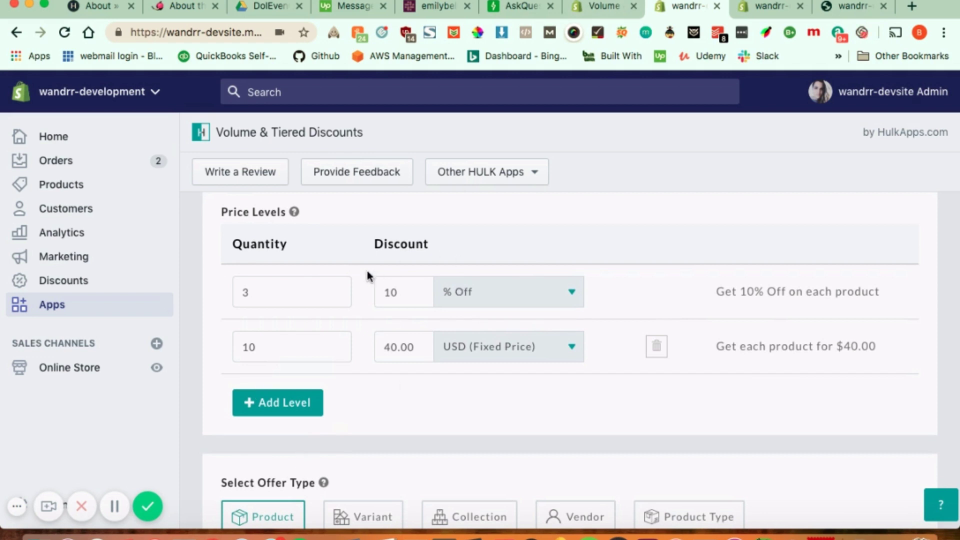
pyautogui.scroll(-3)
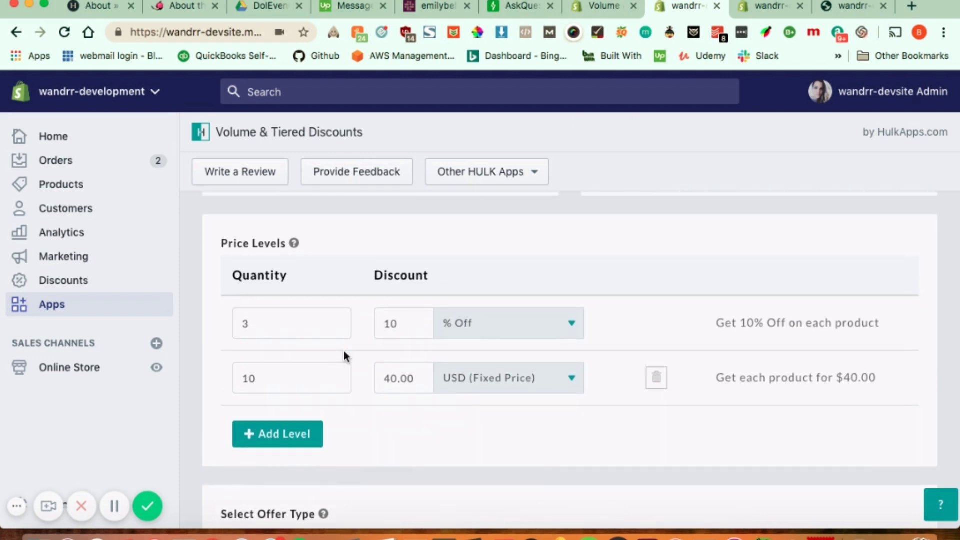
pyautogui.moveTo(388, 310)
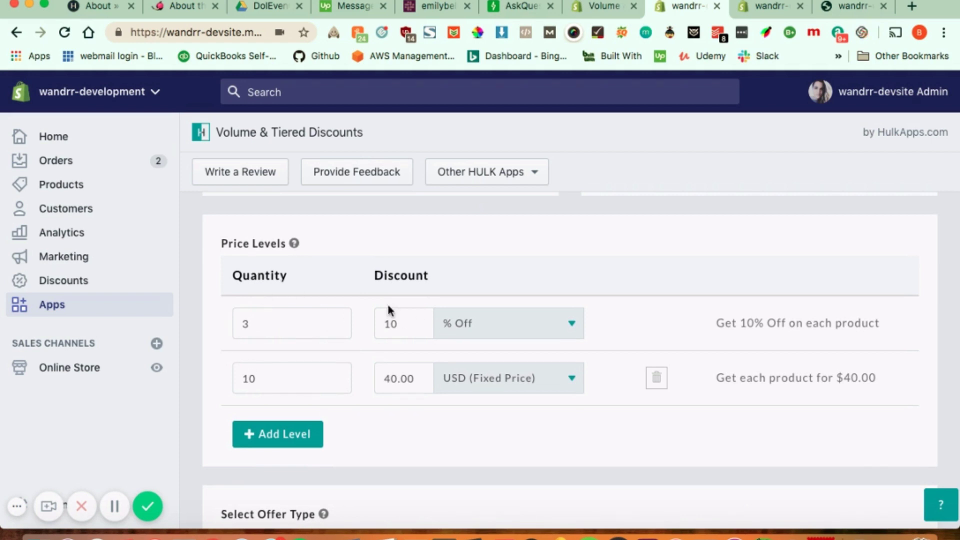
pyautogui.moveTo(227, 349)
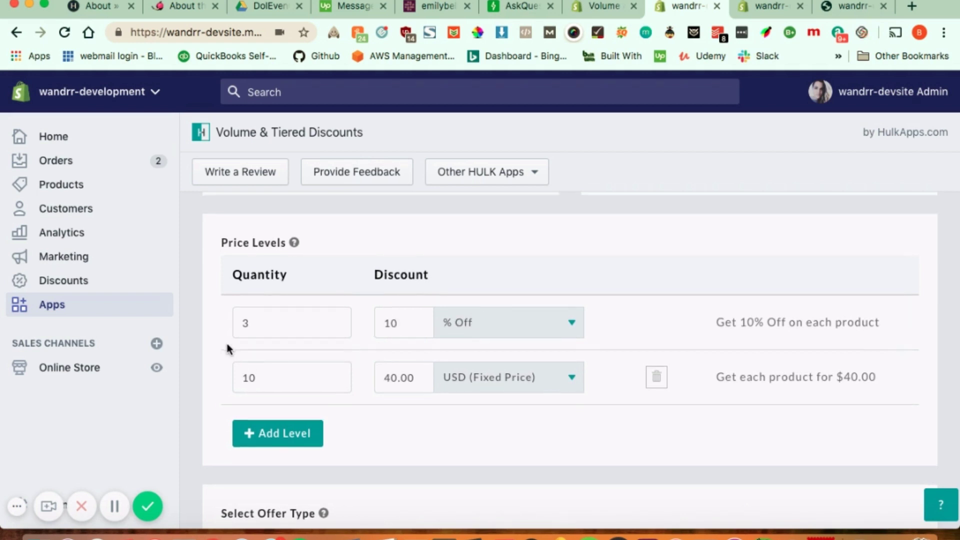
pyautogui.scroll(-3)
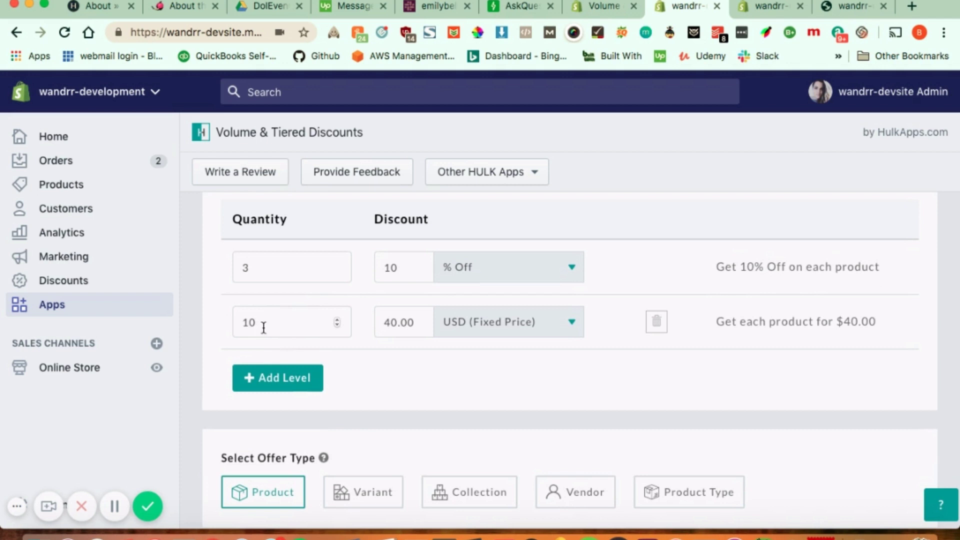
pyautogui.click(509, 321)
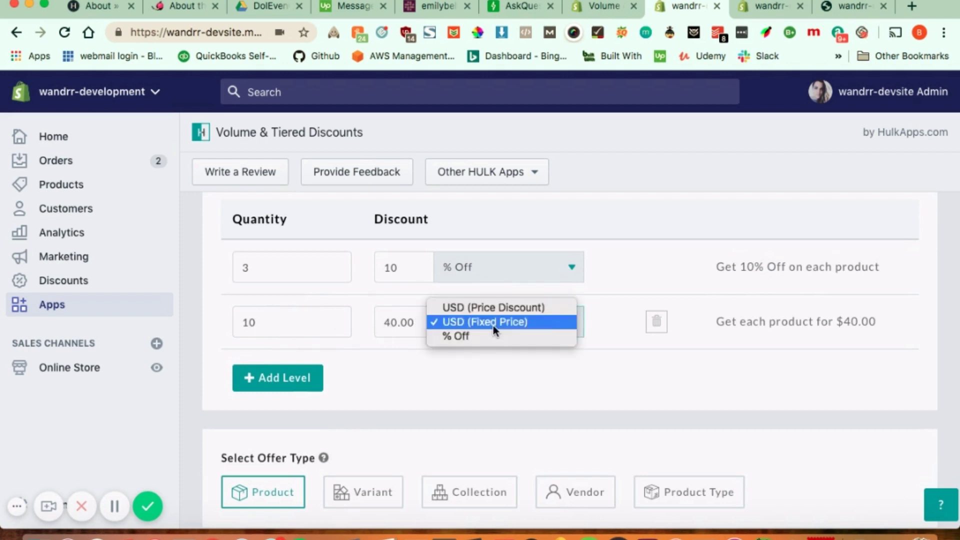
pyautogui.click(485, 322)
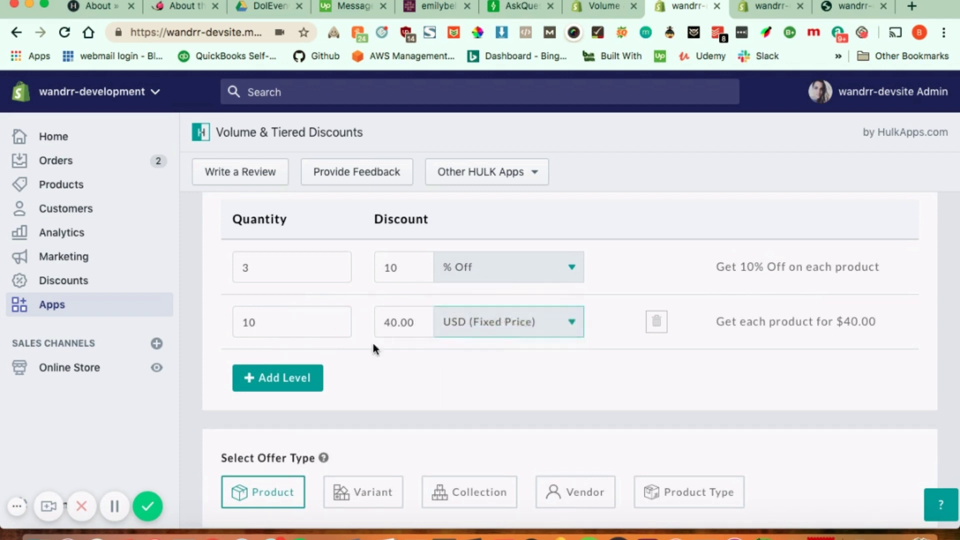
pyautogui.click(277, 377)
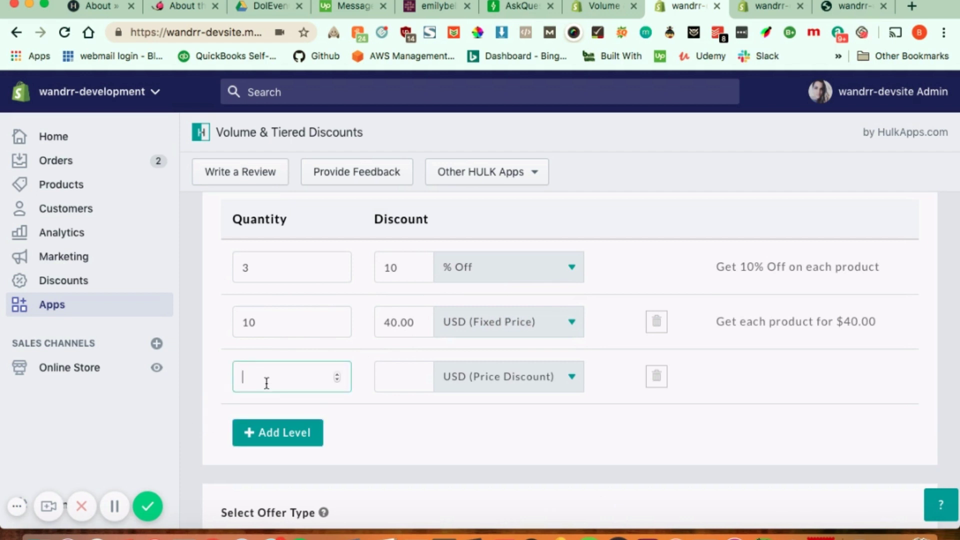
pyautogui.write('50')
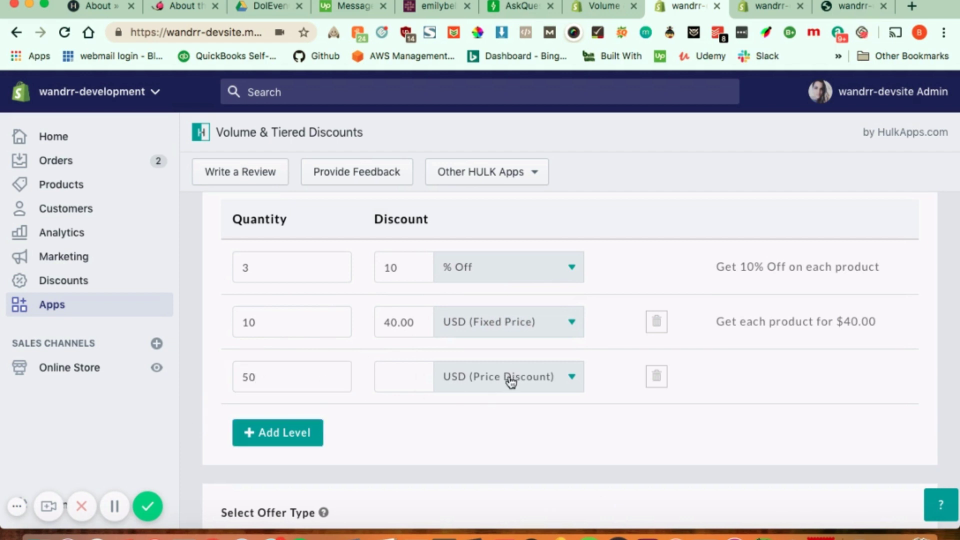
pyautogui.click(508, 377)
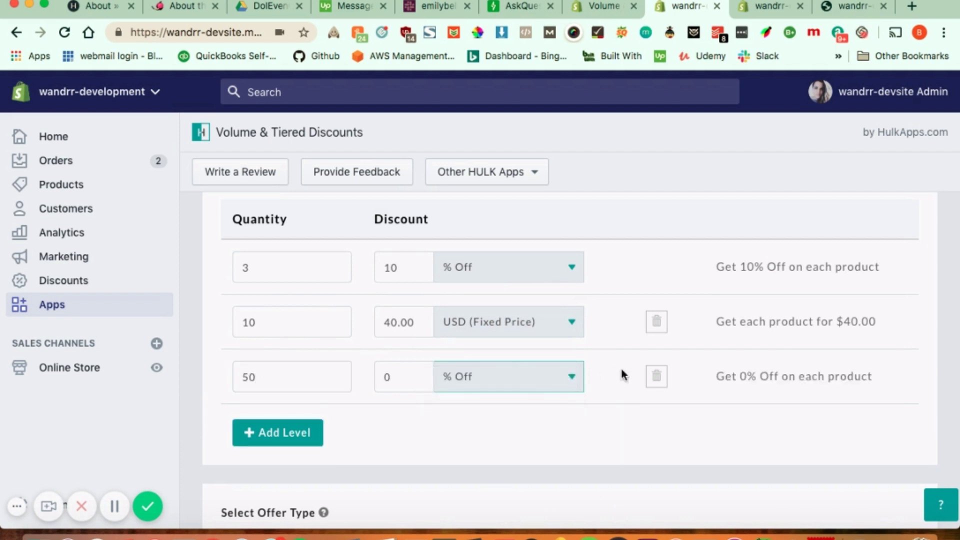
pyautogui.write('30')
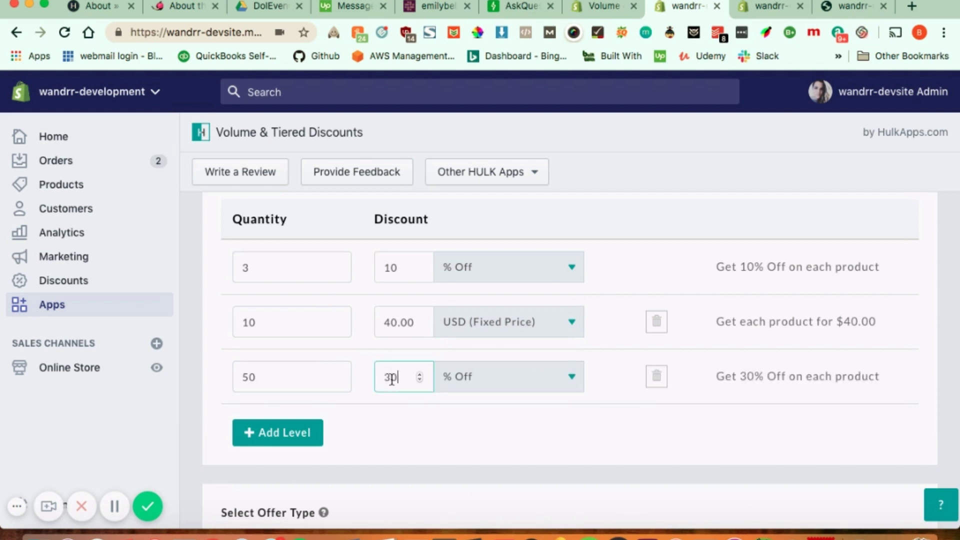
pyautogui.write('0')
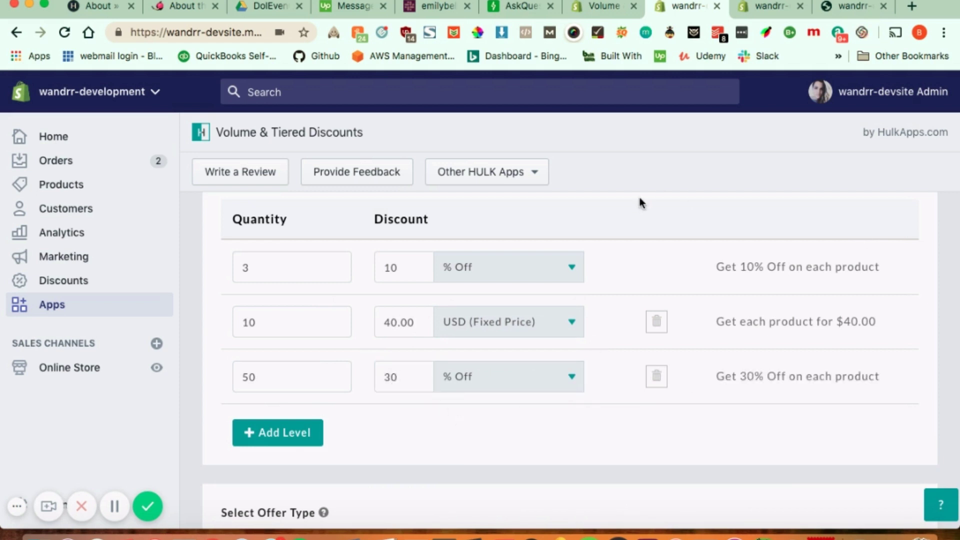
pyautogui.scroll(-3)
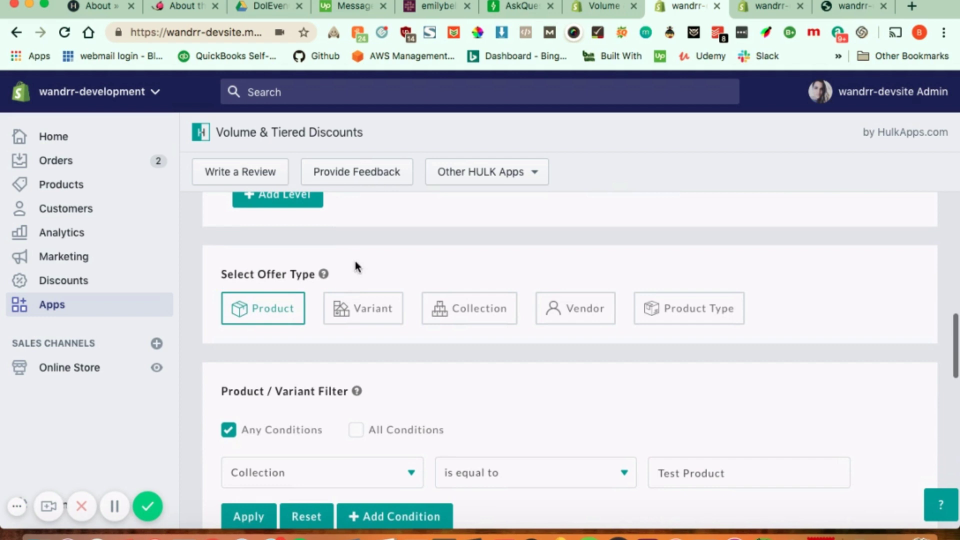
pyautogui.moveTo(372, 334)
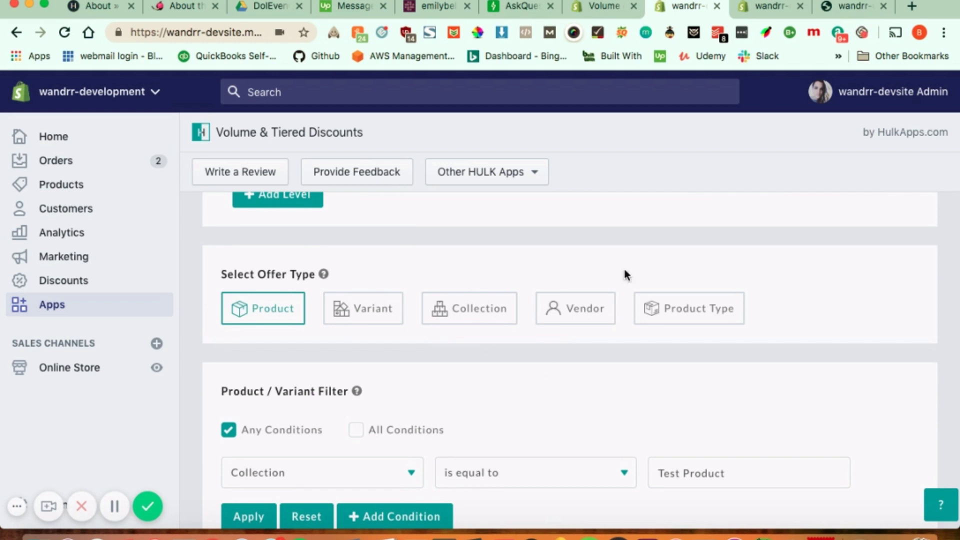
pyautogui.moveTo(543, 306)
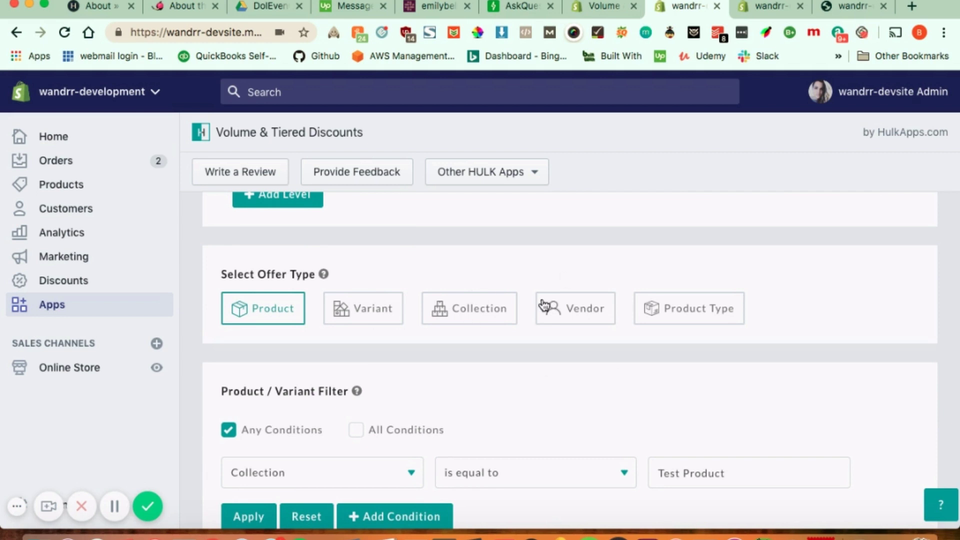
pyautogui.moveTo(688, 337)
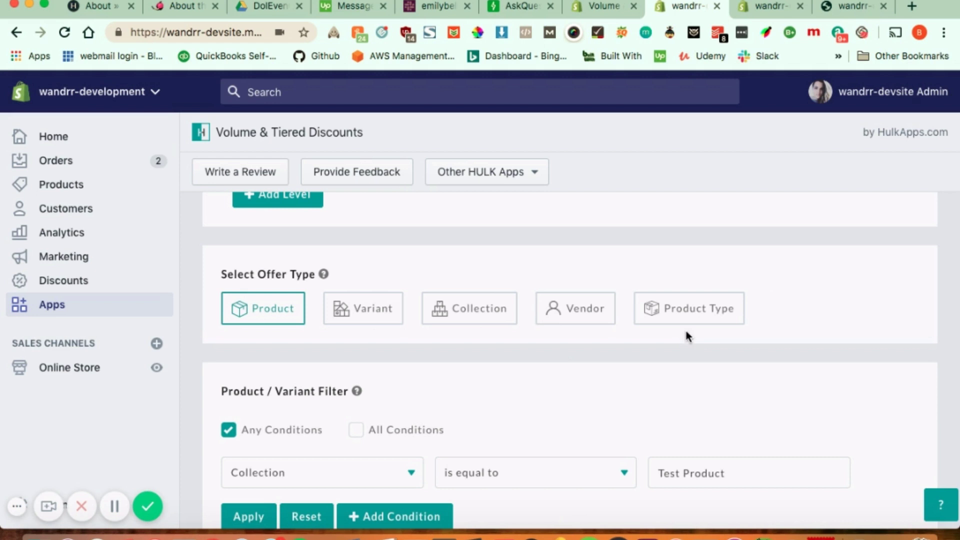
pyautogui.scroll(-3)
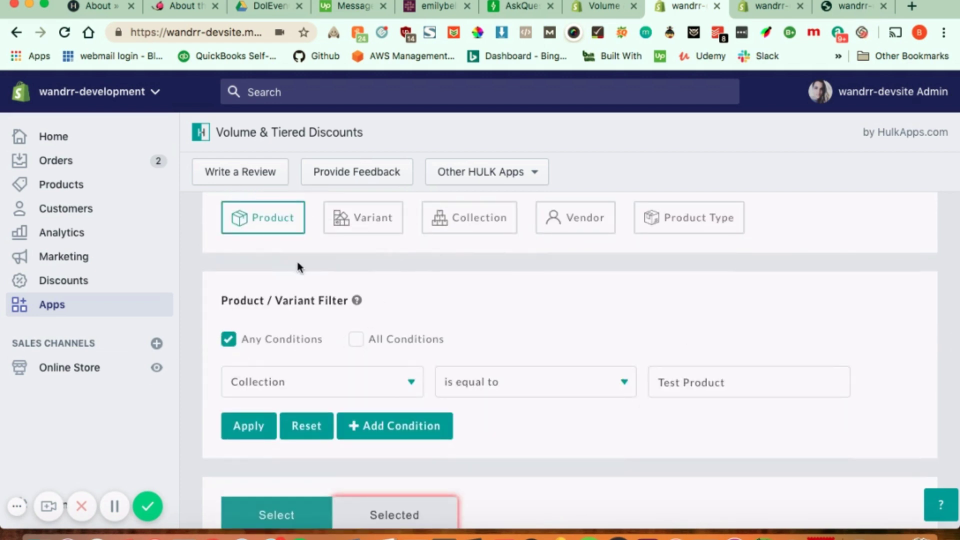
pyautogui.moveTo(339, 380)
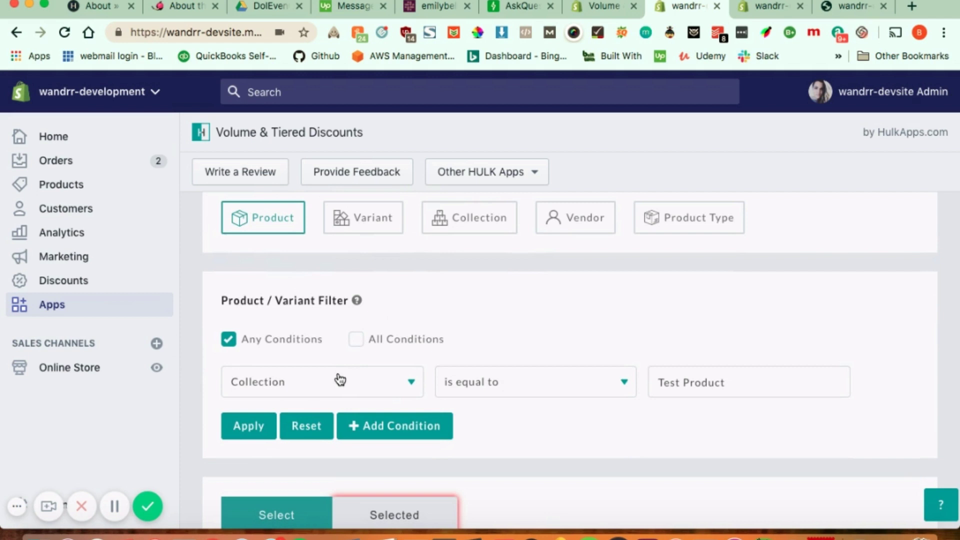
# Step: Change the filter attribute from Collection to Product Type equal to Test Product
pyautogui.click(321, 381)
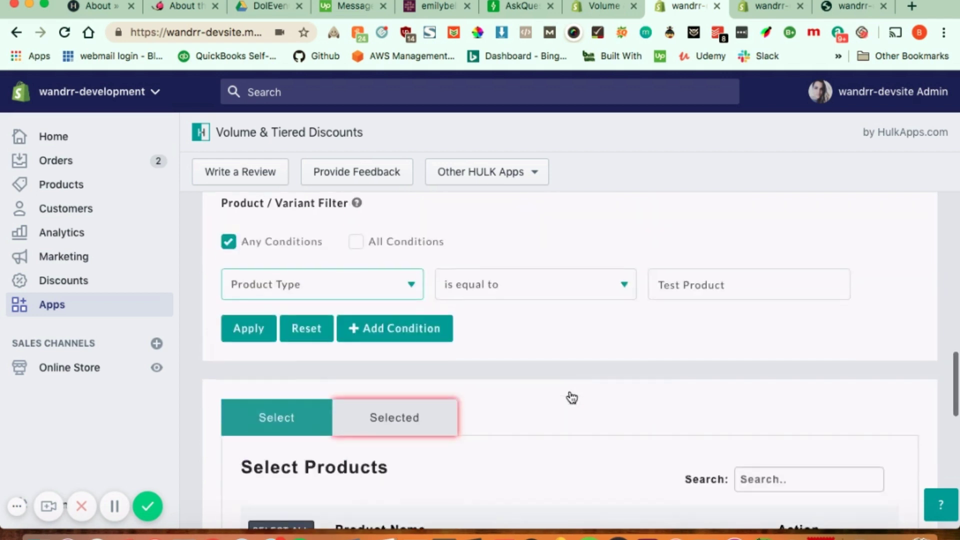
pyautogui.scroll(-3)
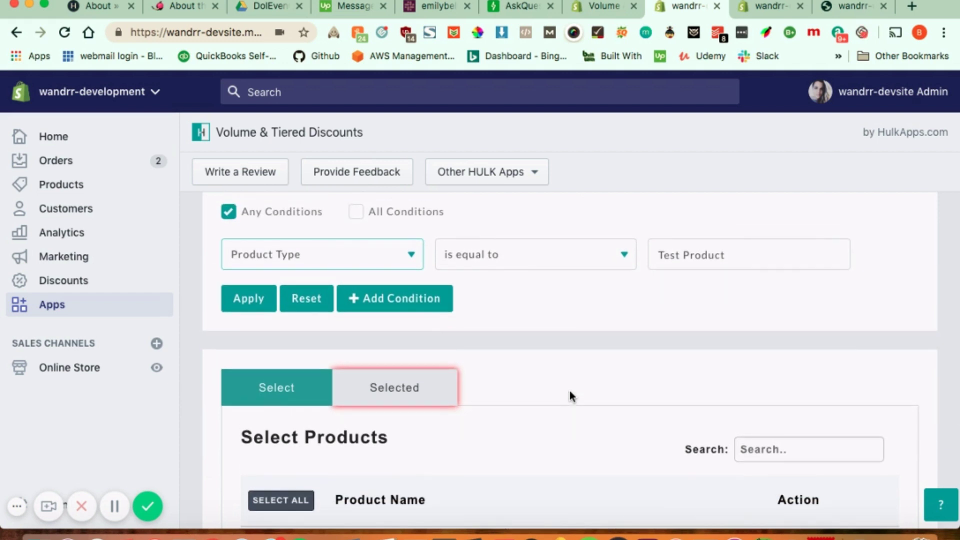
pyautogui.moveTo(426, 309)
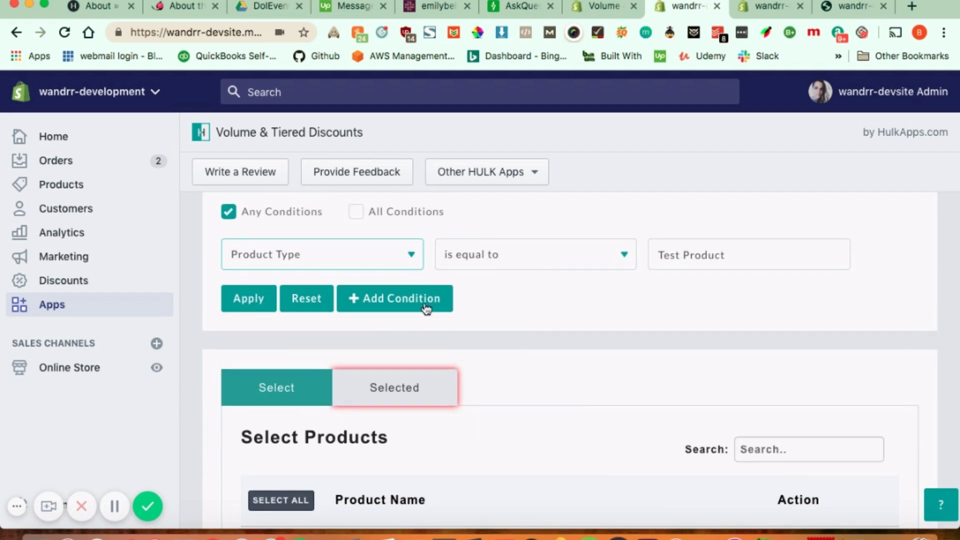
pyautogui.scroll(-3)
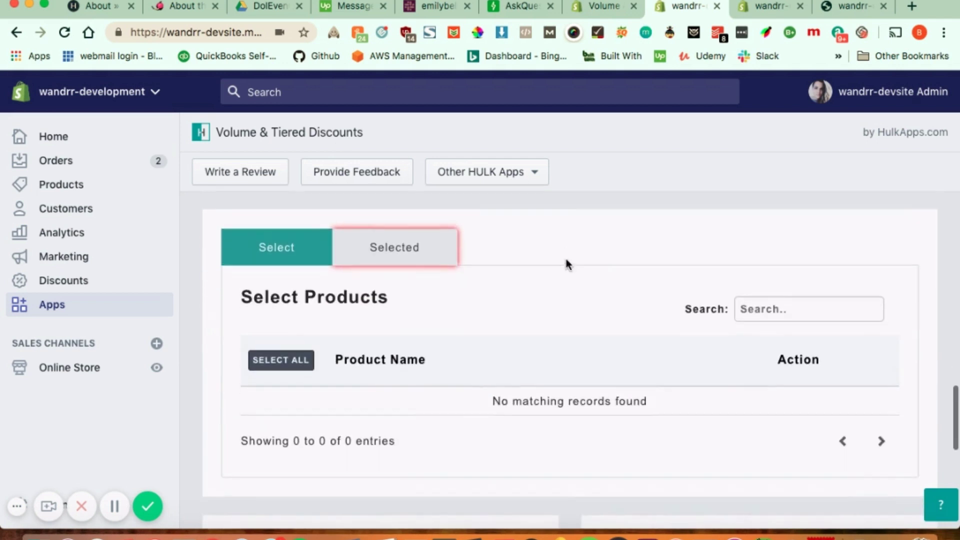
# Step: View the empty Selected Products list and scroll to the Grid / Detail Grid display settings
pyautogui.scroll(-3)
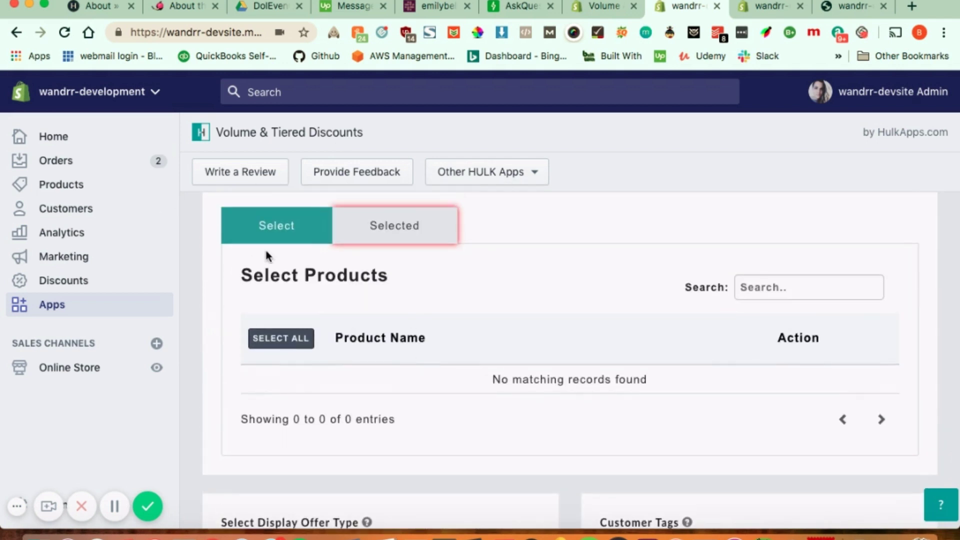
pyautogui.click(394, 225)
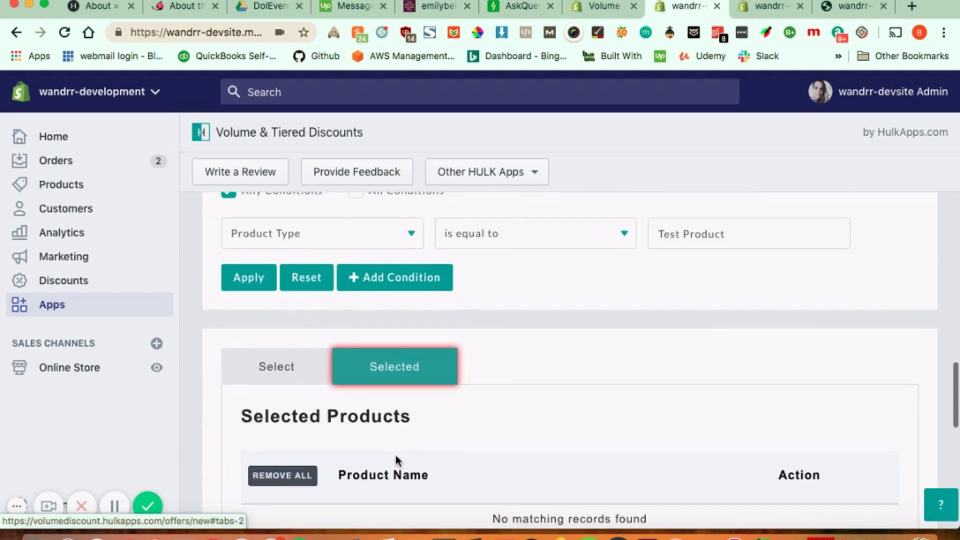
pyautogui.scroll(-3)
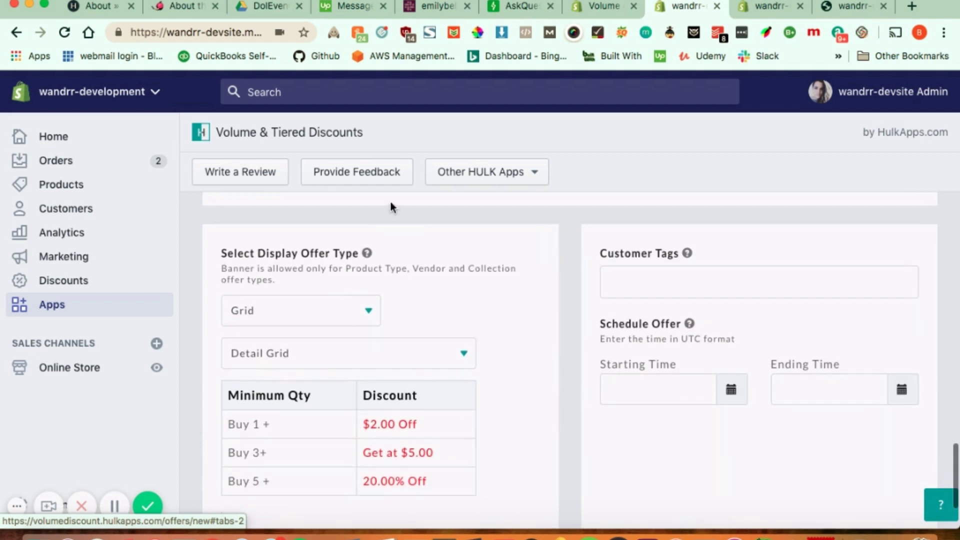
pyautogui.scroll(-3)
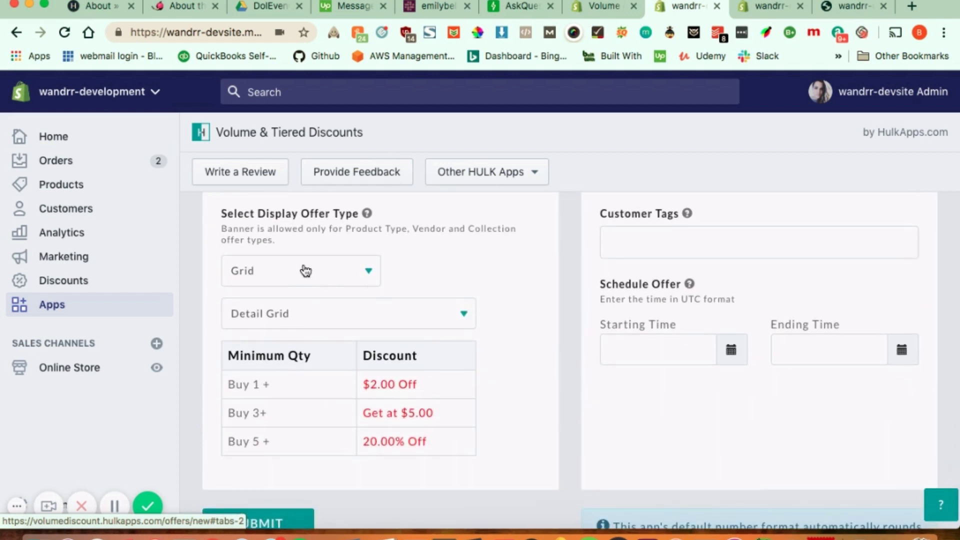
pyautogui.click(300, 271)
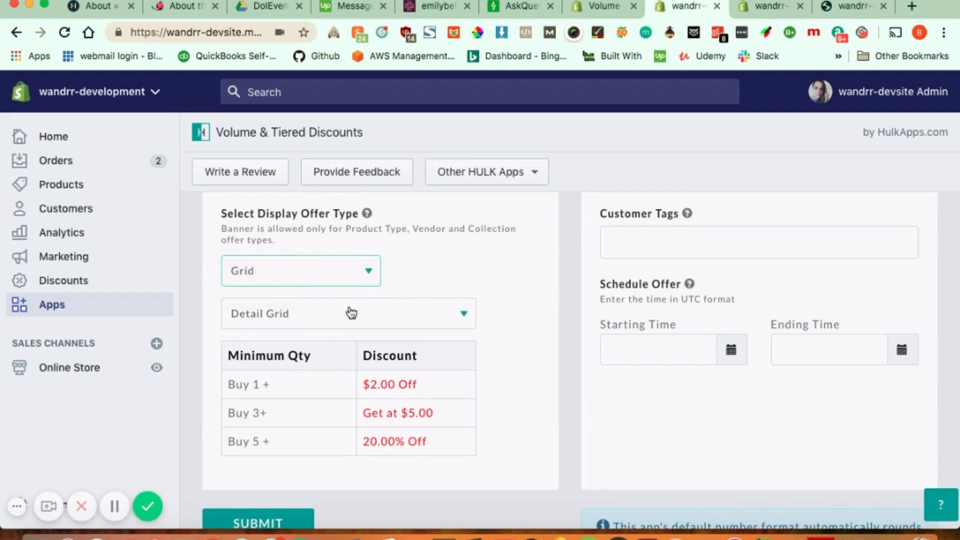
pyautogui.click(348, 313)
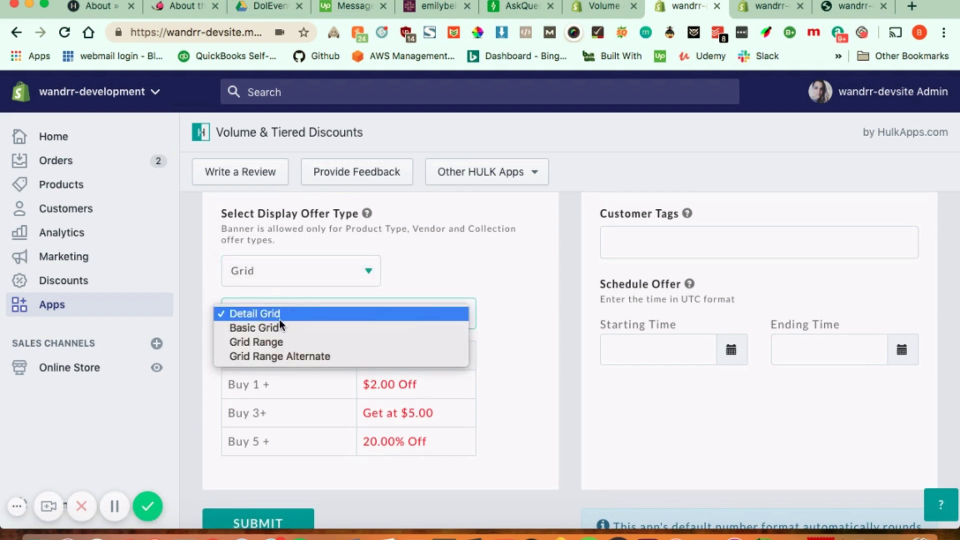
pyautogui.moveTo(279, 356)
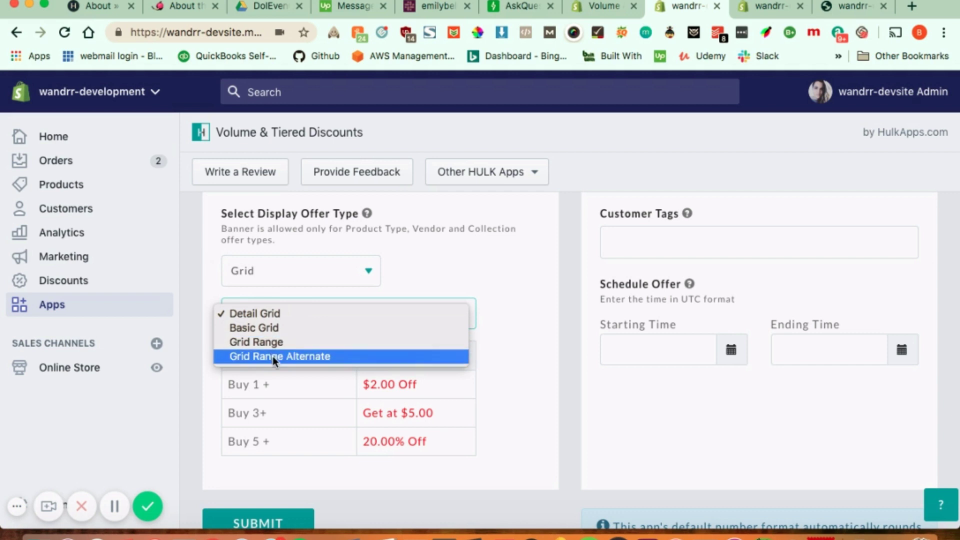
pyautogui.click(279, 356)
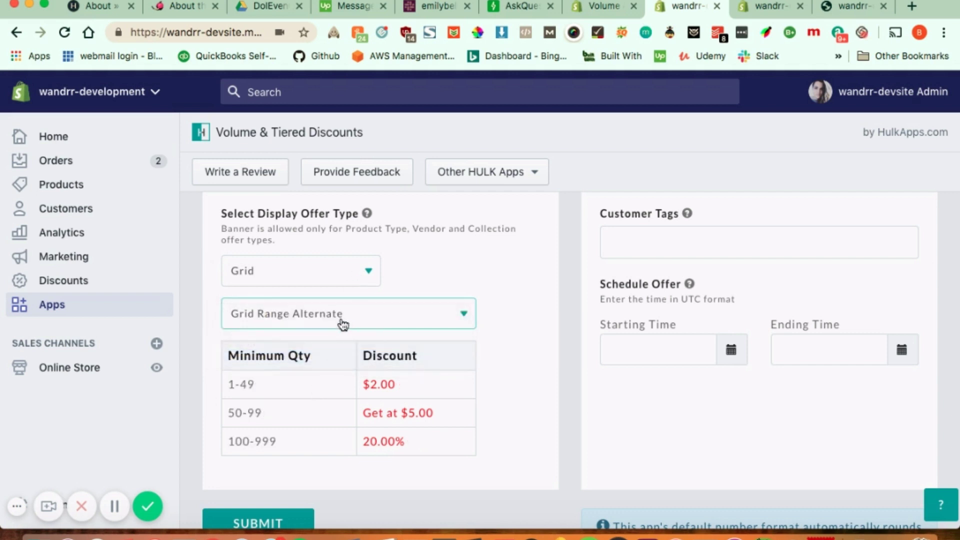
pyautogui.click(348, 314)
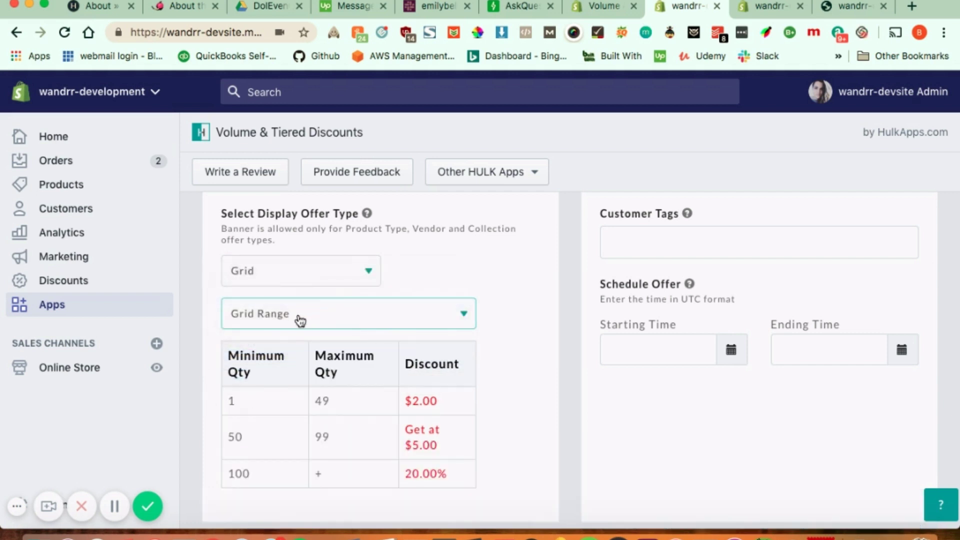
pyautogui.click(348, 313)
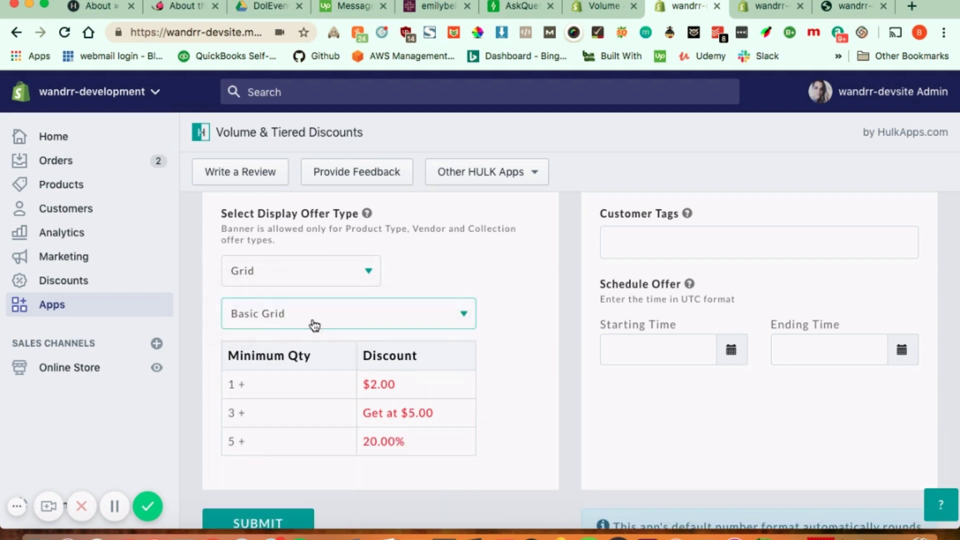
pyautogui.click(348, 313)
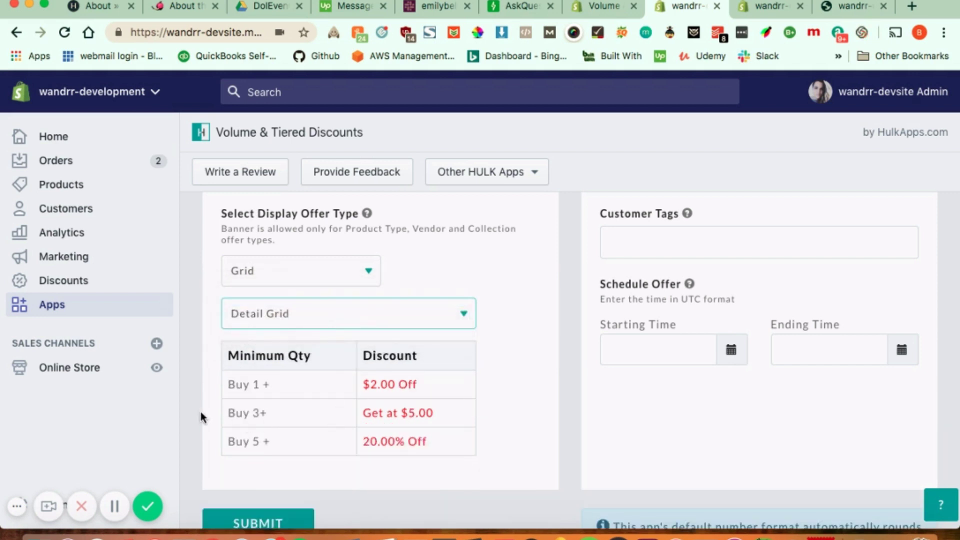
pyautogui.scroll(-3)
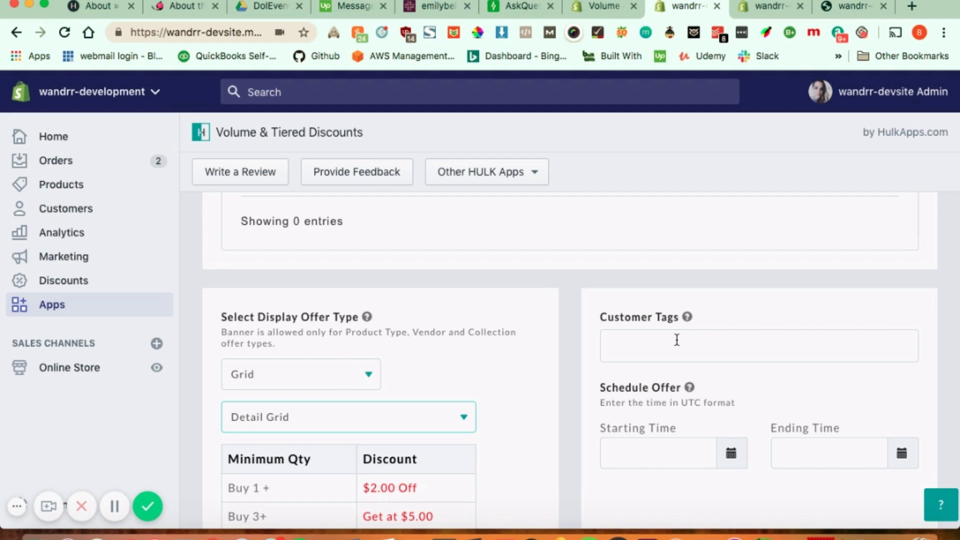
pyautogui.scroll(-3)
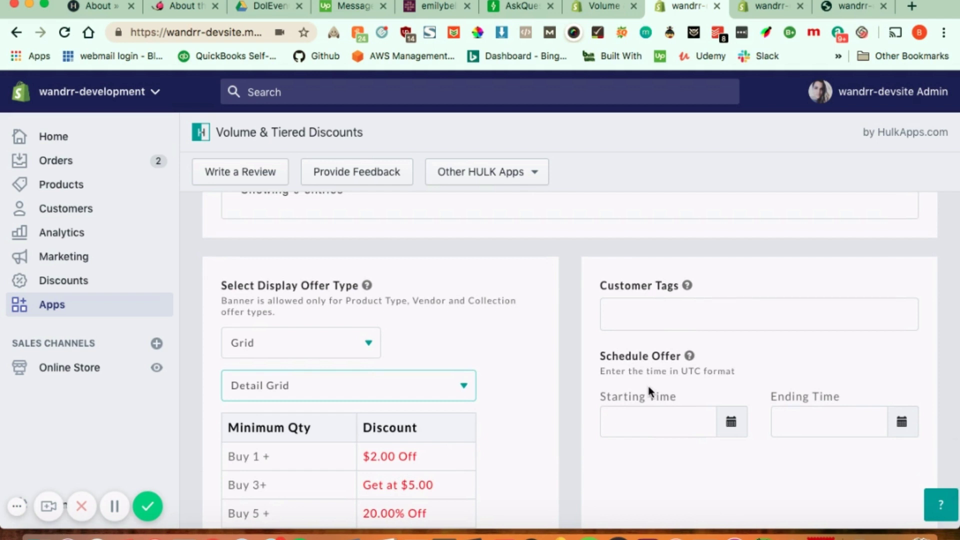
pyautogui.moveTo(589, 433)
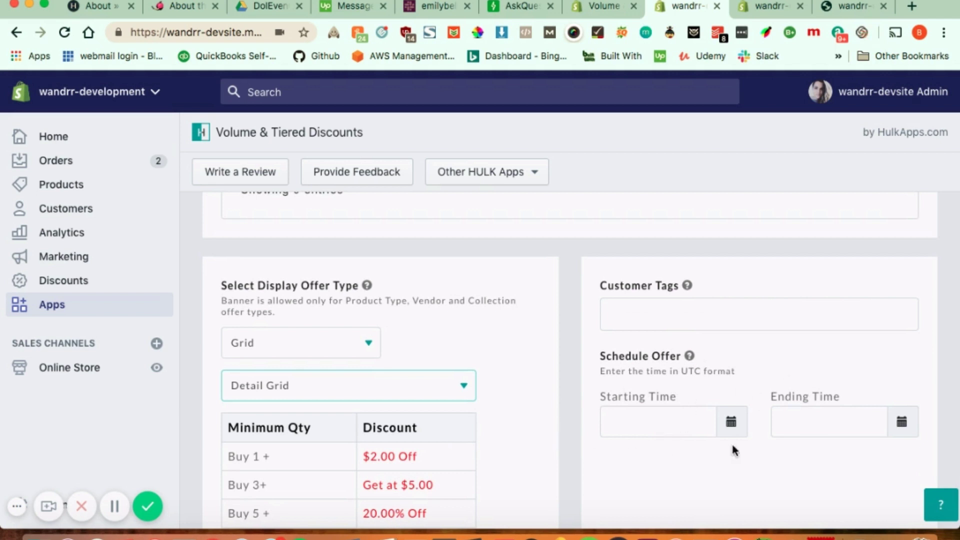
pyautogui.scroll(-3)
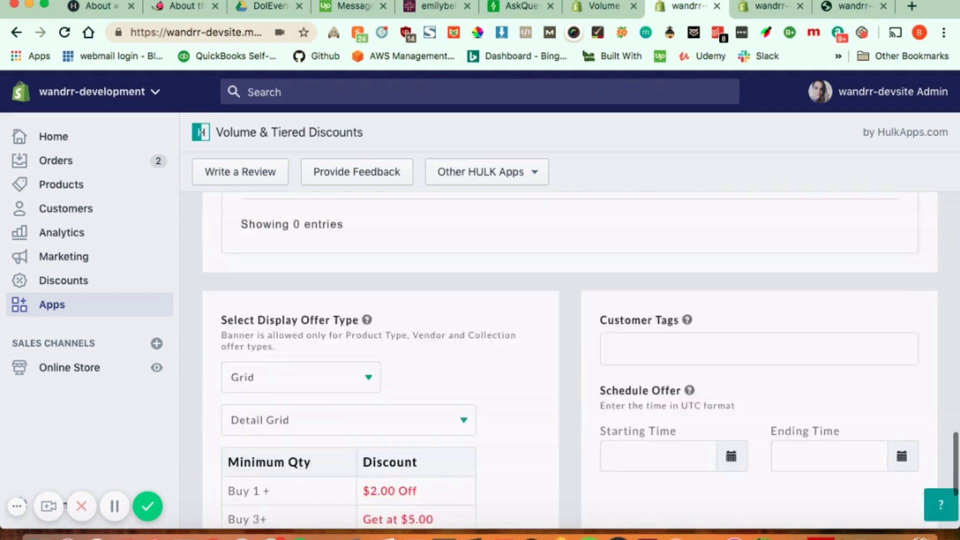
# Step: Submit the offer and get the '*Select products first' warning under Selected Products
pyautogui.click(394, 205)
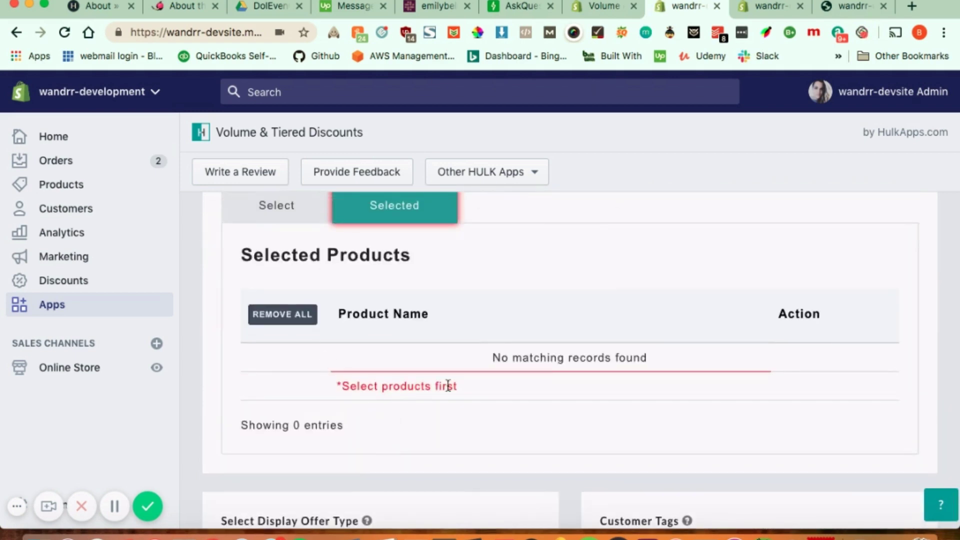
pyautogui.moveTo(283, 370)
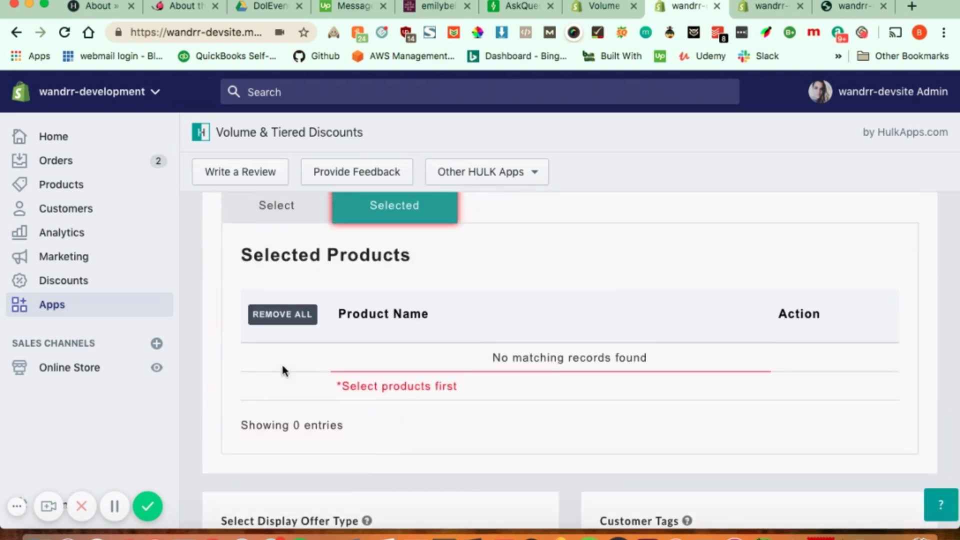
pyautogui.scroll(-3)
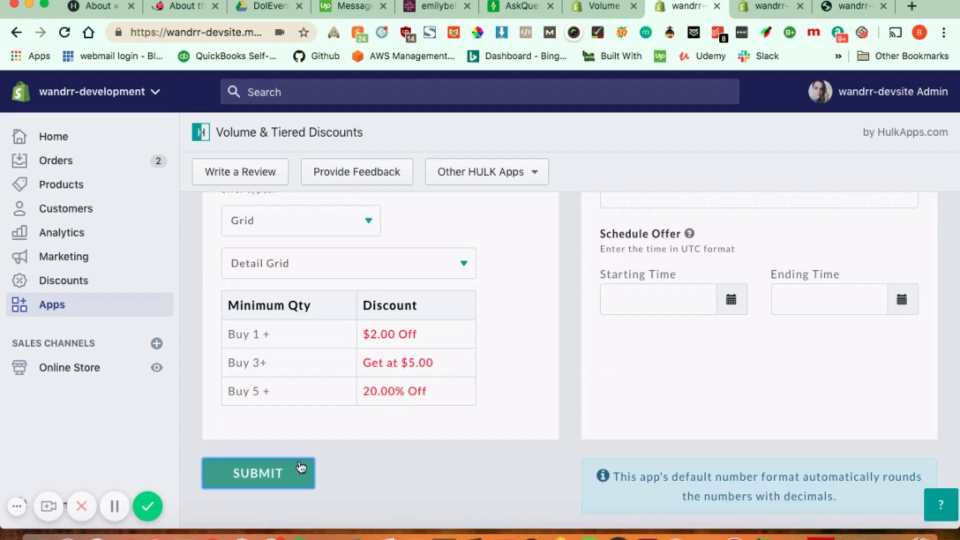
pyautogui.moveTo(377, 420)
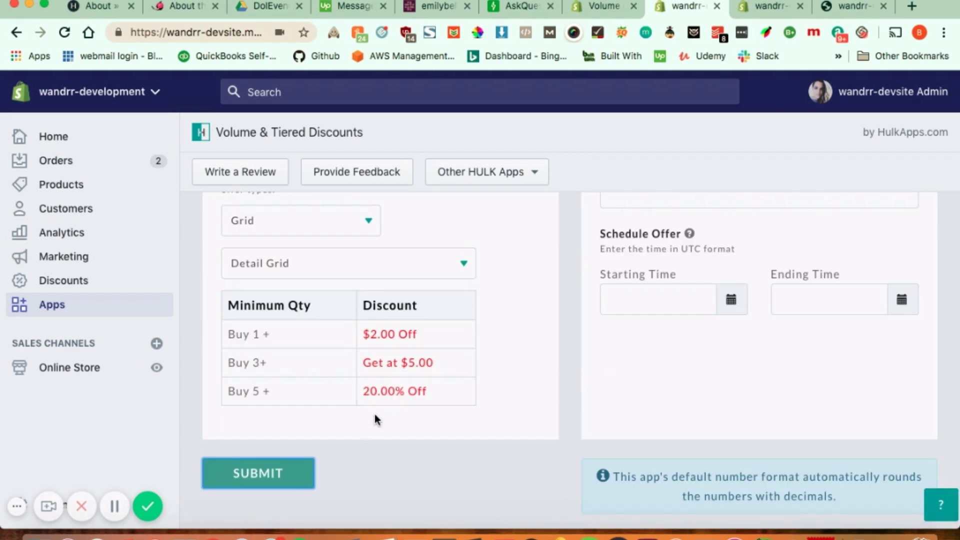